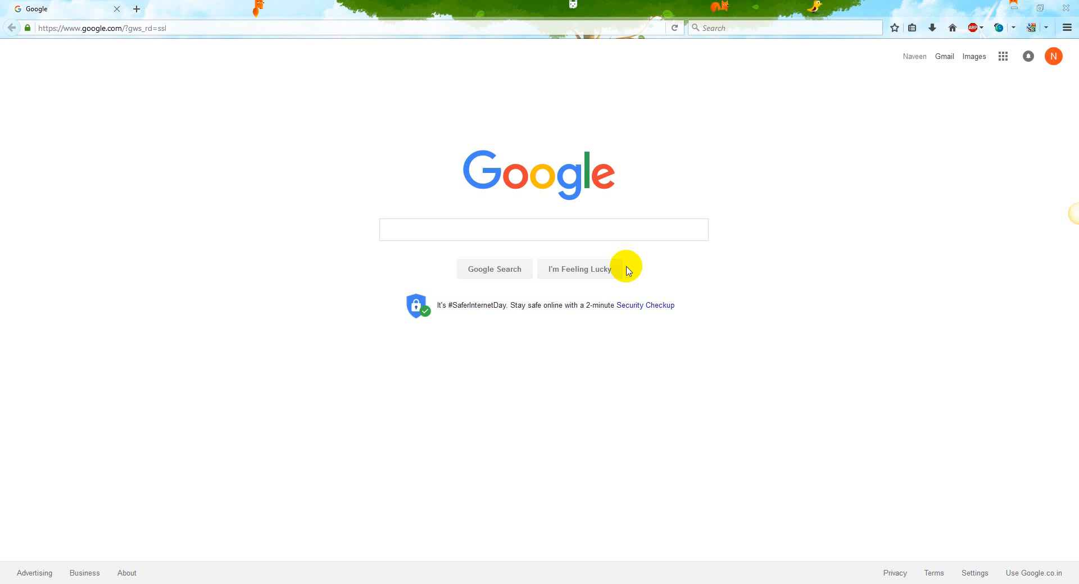
pyautogui.moveTo(292, 80)
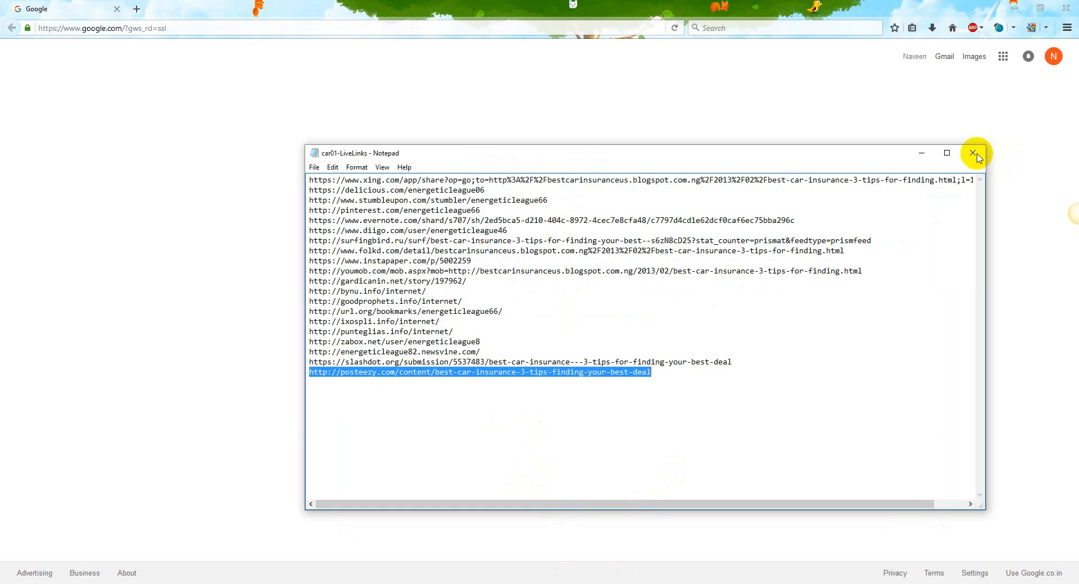
pyautogui.click(976, 153)
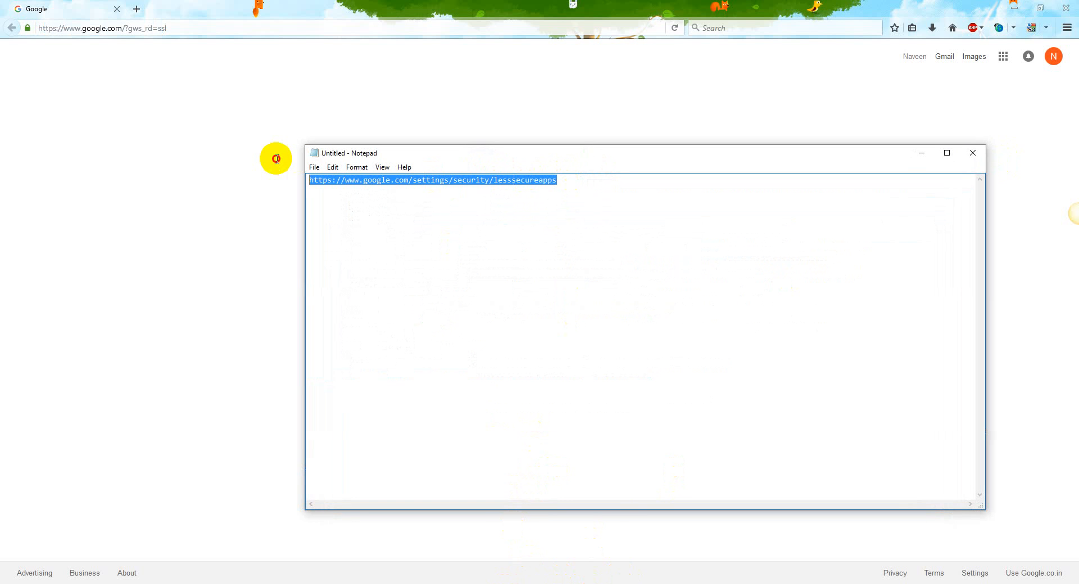
pyautogui.write('https://www.google.com/settings/security/lesssecureapps')
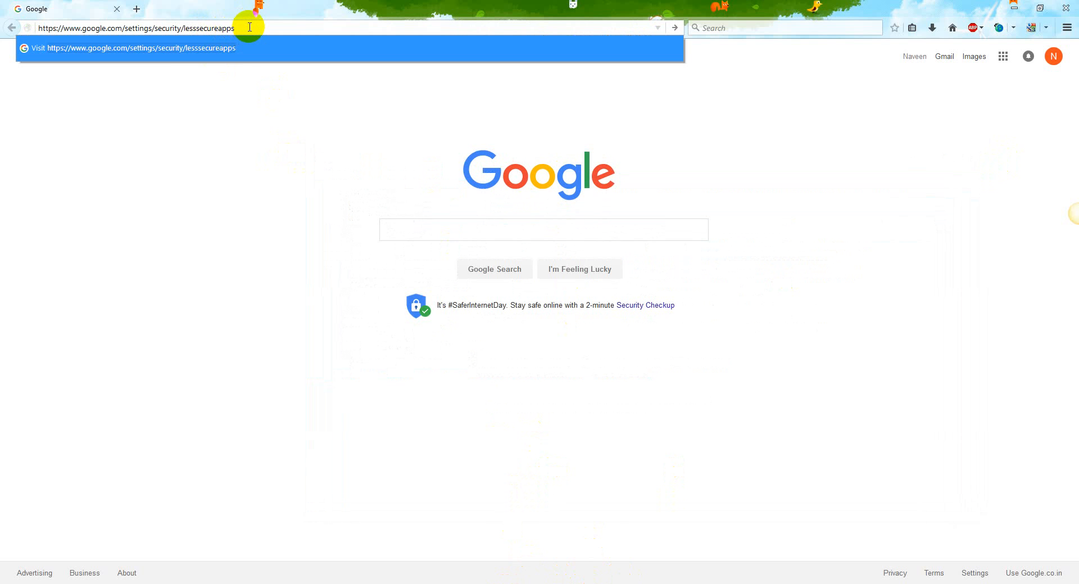
# Load the Less secure apps page and highlight the 'Access for less secure apps' label
pyautogui.press('Enter')
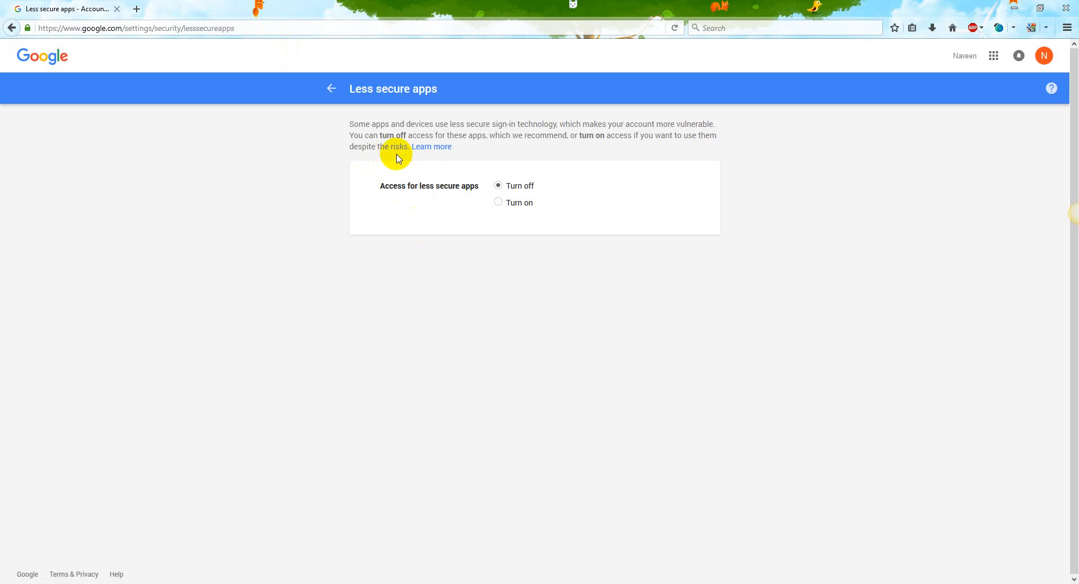
pyautogui.doubleClick(429, 186)
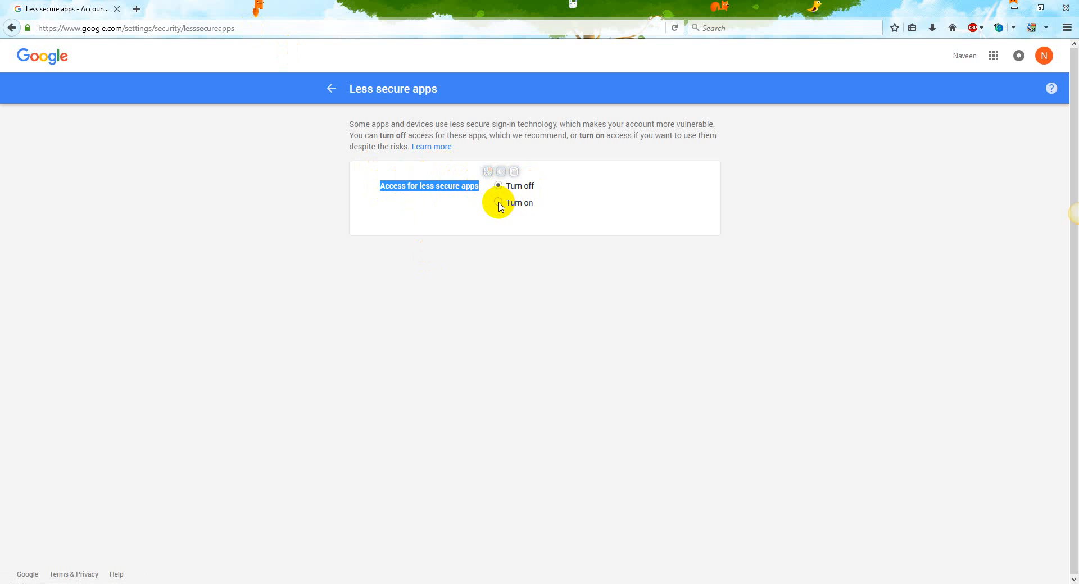
# Switch access for less secure apps to Turn on, getting the Updated confirmation
pyautogui.click(498, 202)
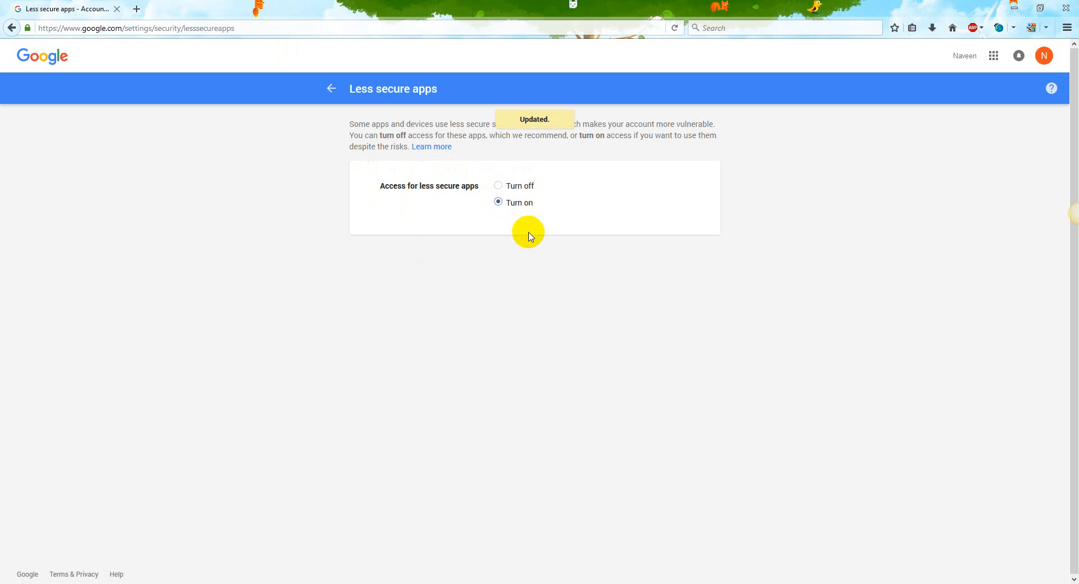
pyautogui.moveTo(618, 473)
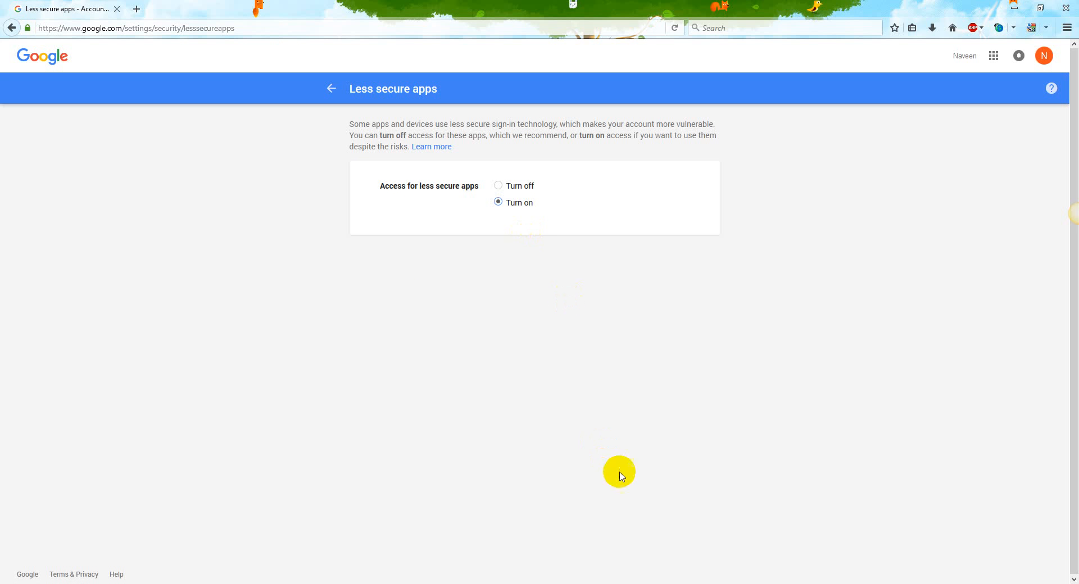